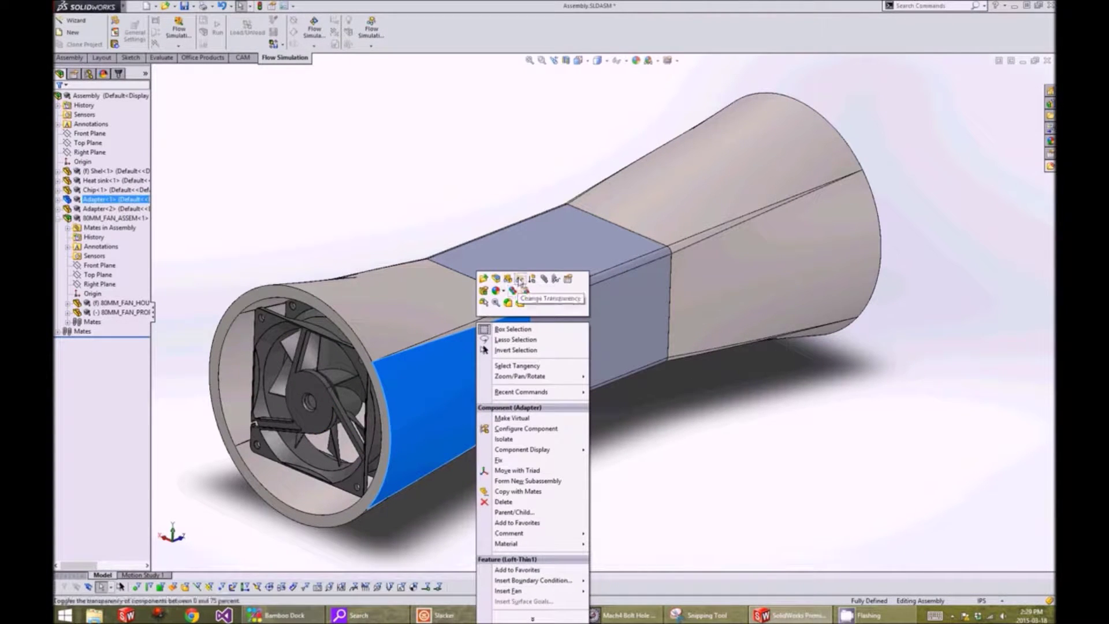
# Make the adapter and remaining tunnel parts transparent so the fan and heat sink show through
pyautogui.click(517, 282)
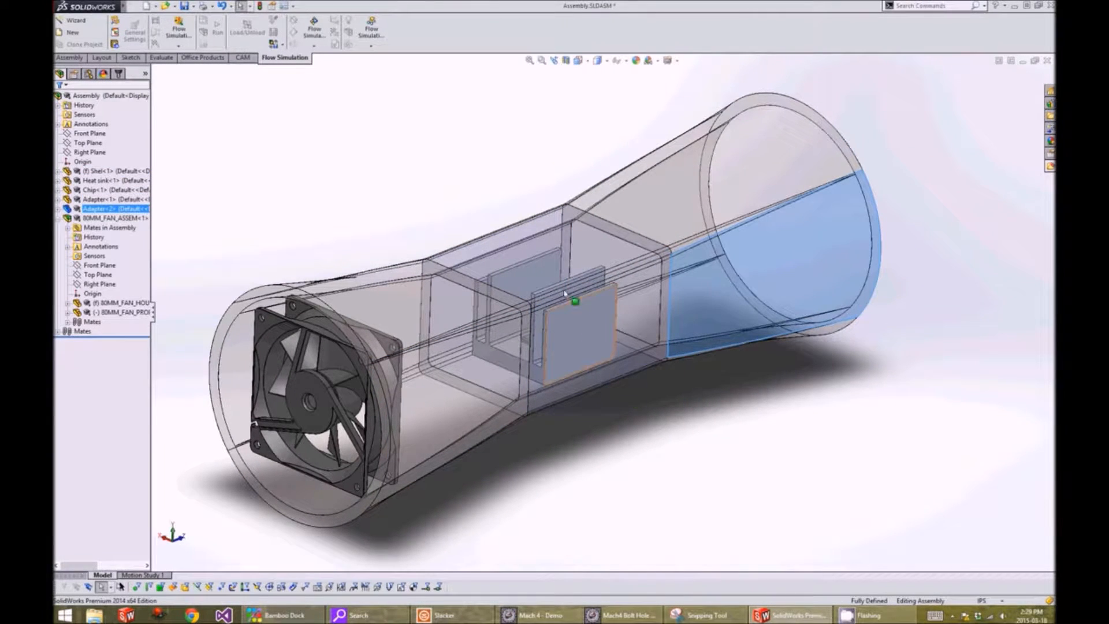
pyautogui.click(67, 58)
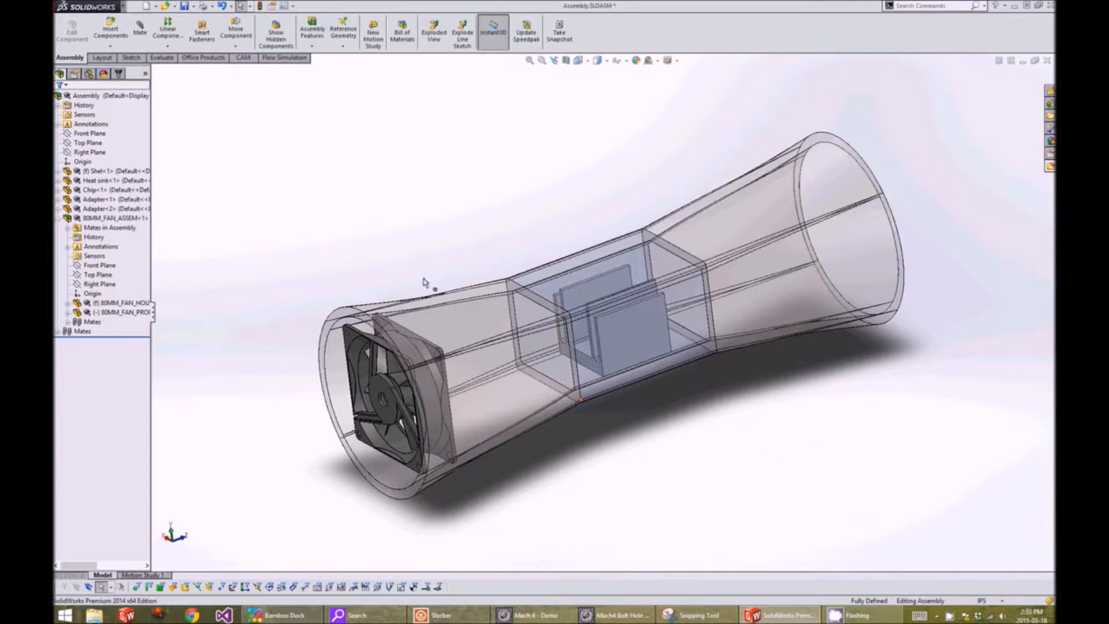
# Cap both tunnel end faces with Flow Simulation lids 0.10 in thick
pyautogui.click(284, 58)
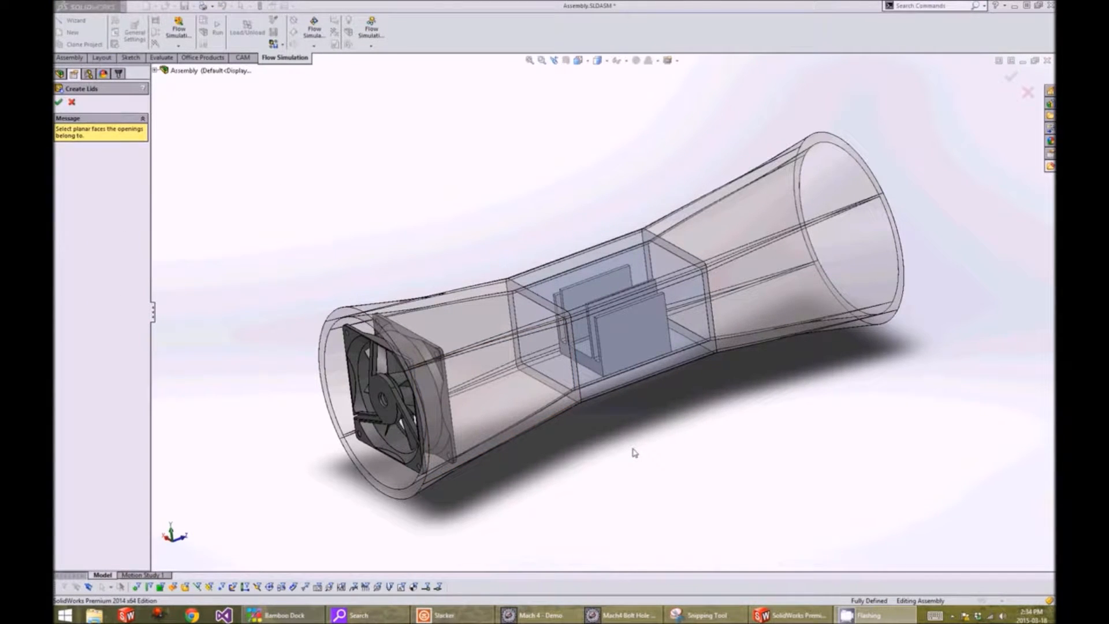
pyautogui.click(338, 354)
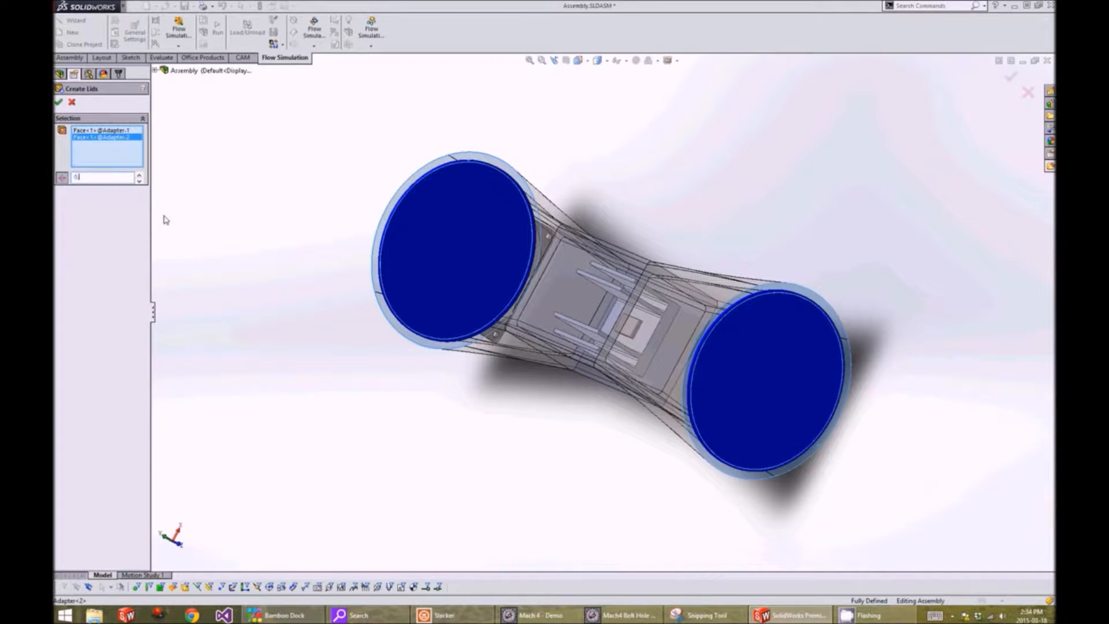
pyautogui.write('0.10in')
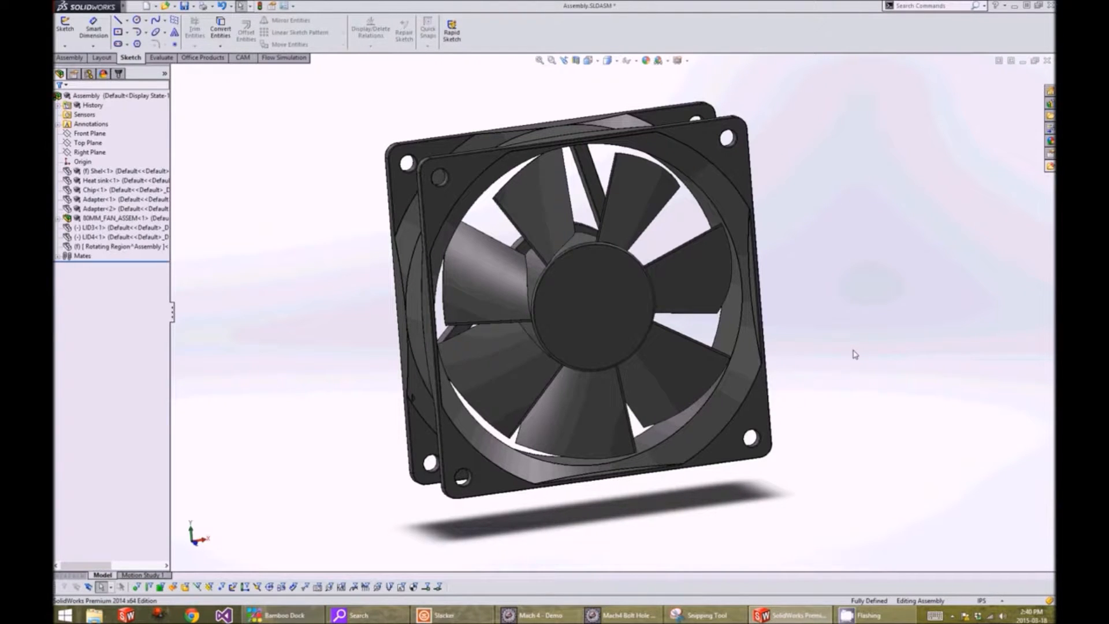
# Exit Isolate to restore the full lidded tunnel assembly
pyautogui.rightClick(110, 245)
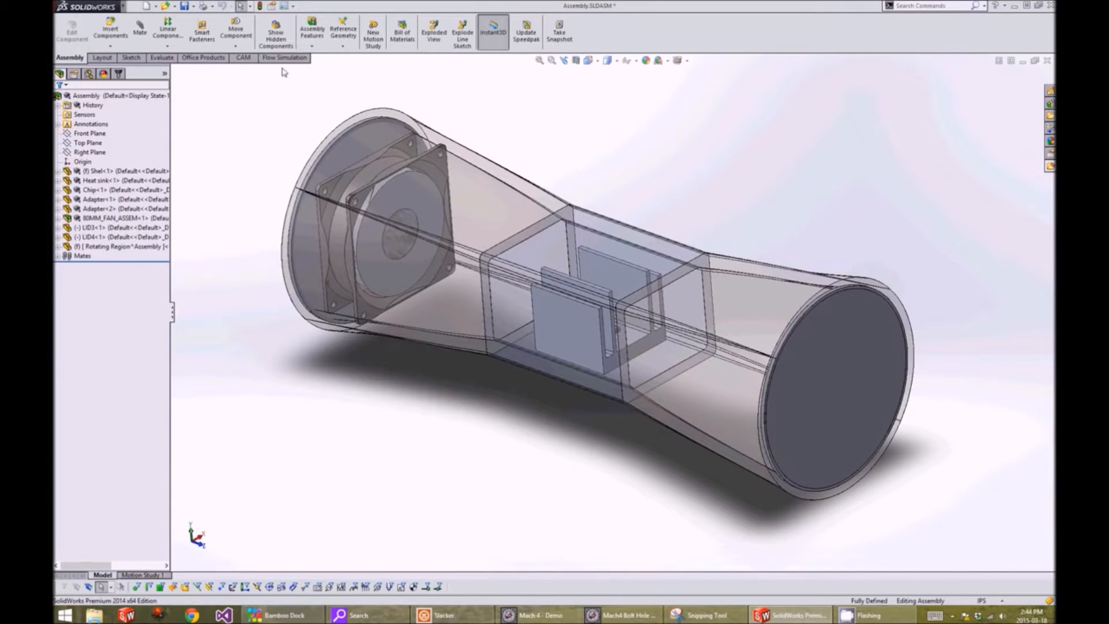
# Start a Flow Simulation wizard project named 'MECH 410 - Flow Analysis' and continue to units
pyautogui.click(282, 58)
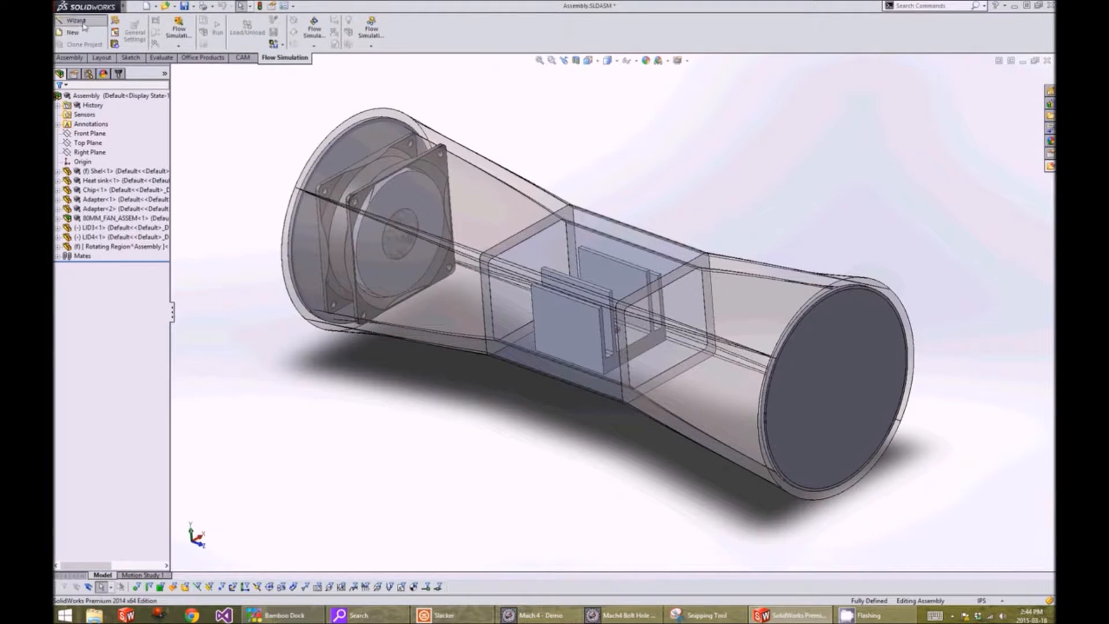
pyautogui.click(81, 21)
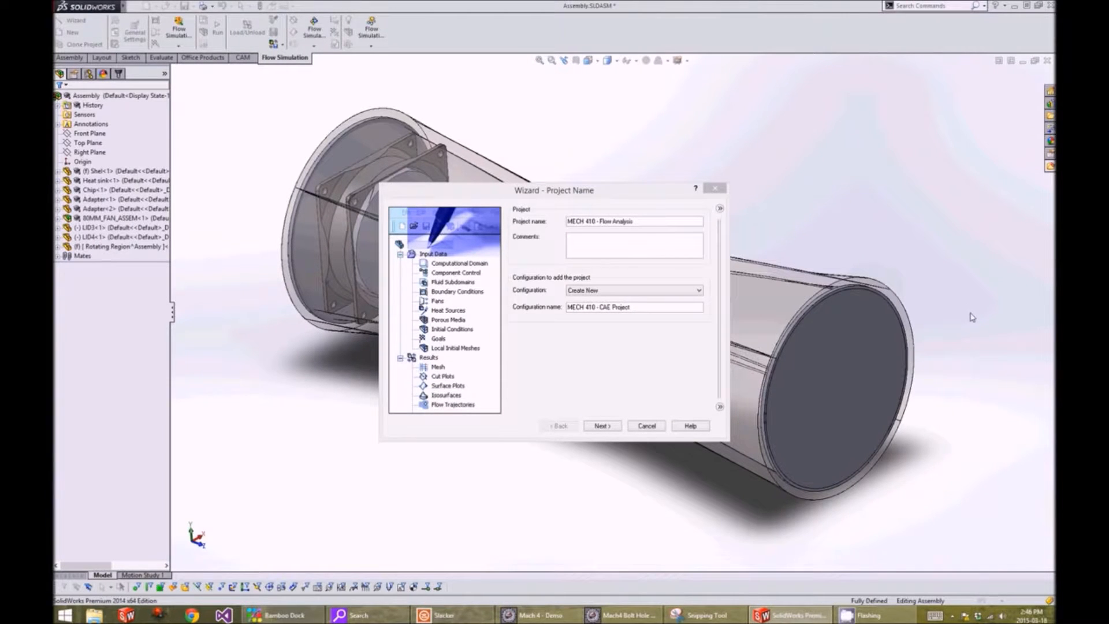
pyautogui.click(601, 425)
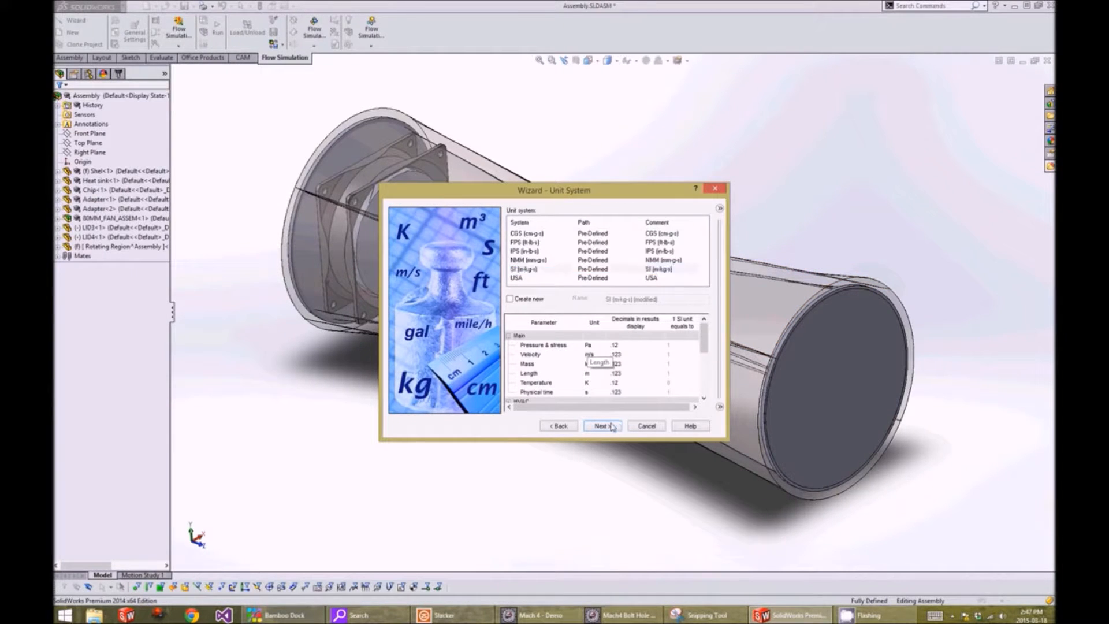
# Keep default units; set an internal analysis including closed cavities with rotation about the Z axis
pyautogui.click(602, 426)
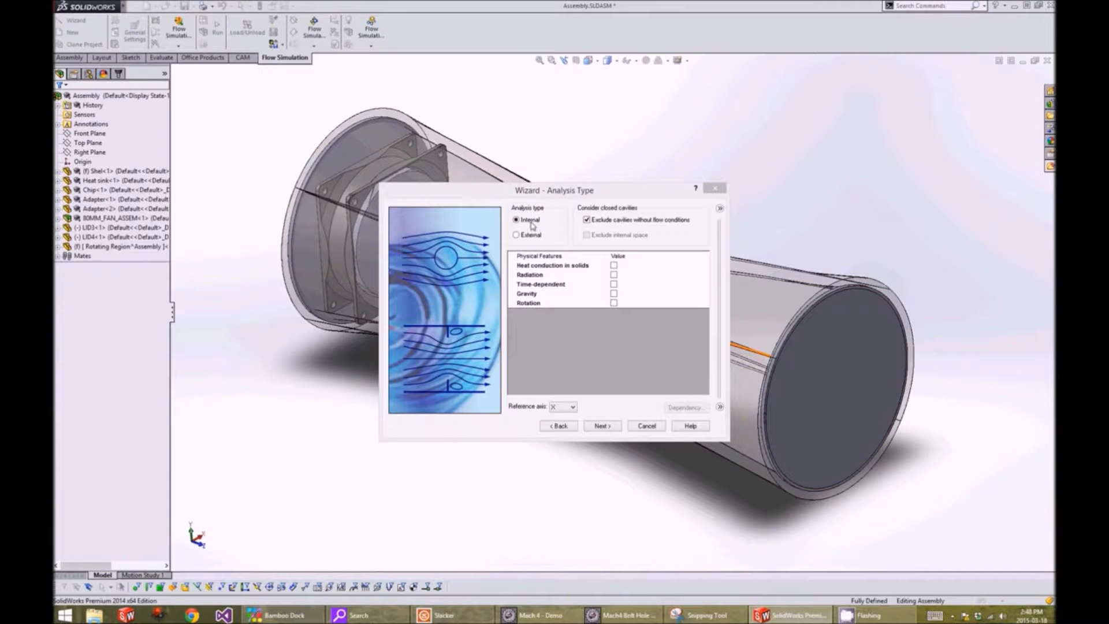
pyautogui.click(586, 219)
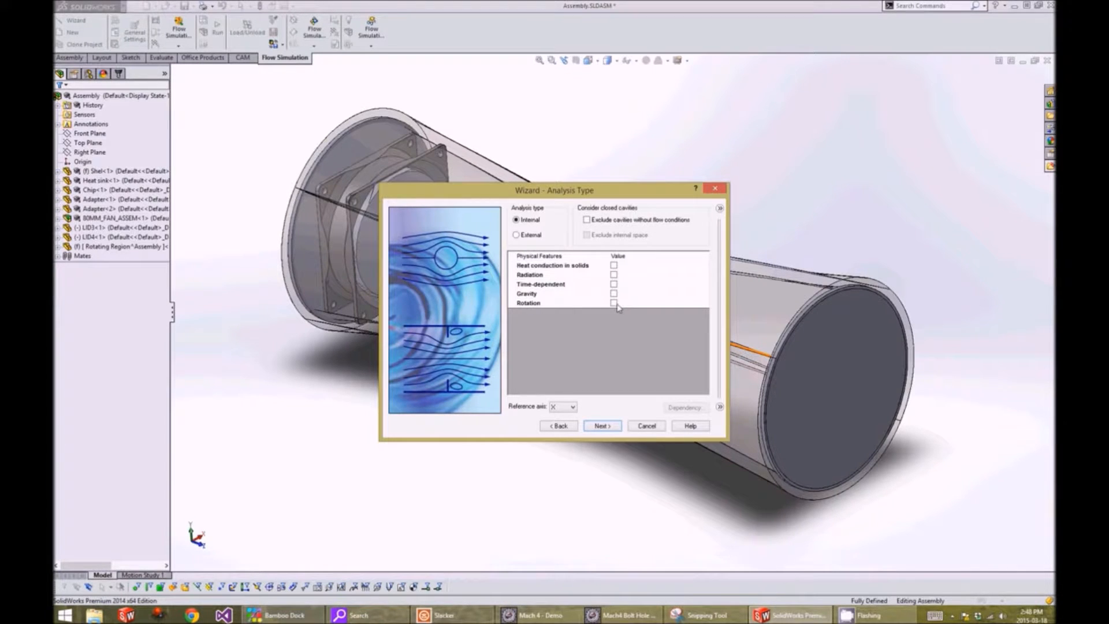
pyautogui.click(613, 303)
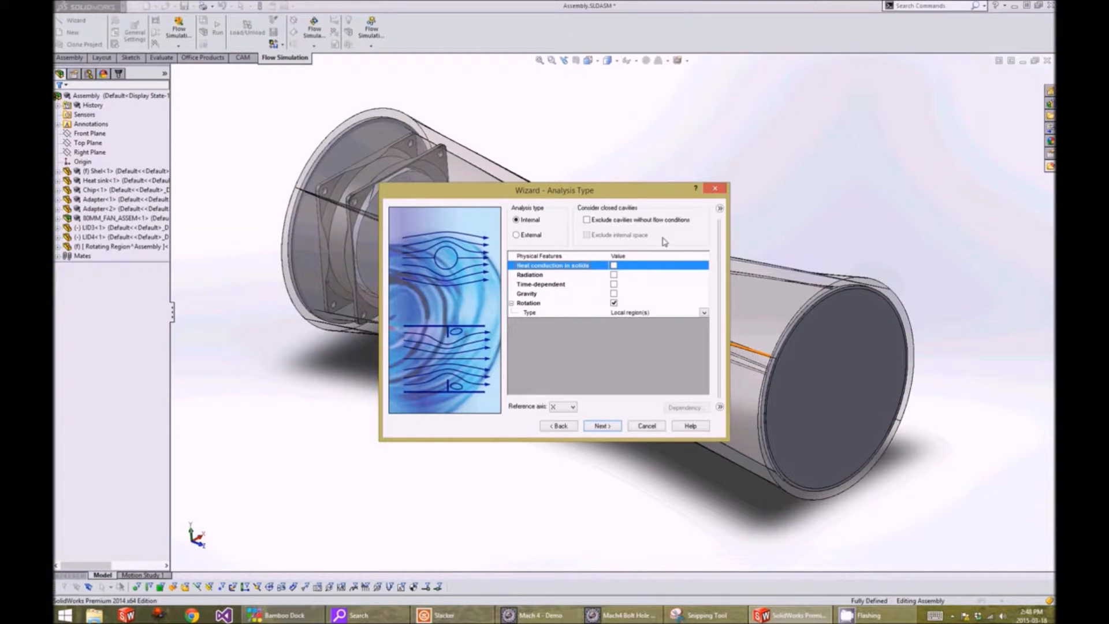
pyautogui.click(571, 407)
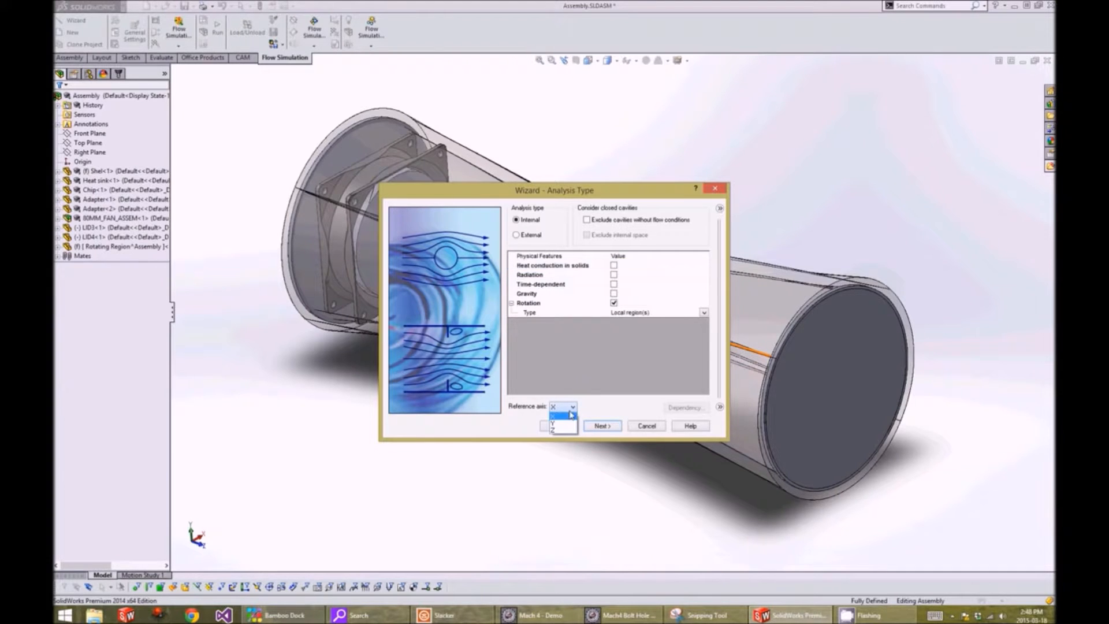
pyautogui.click(553, 426)
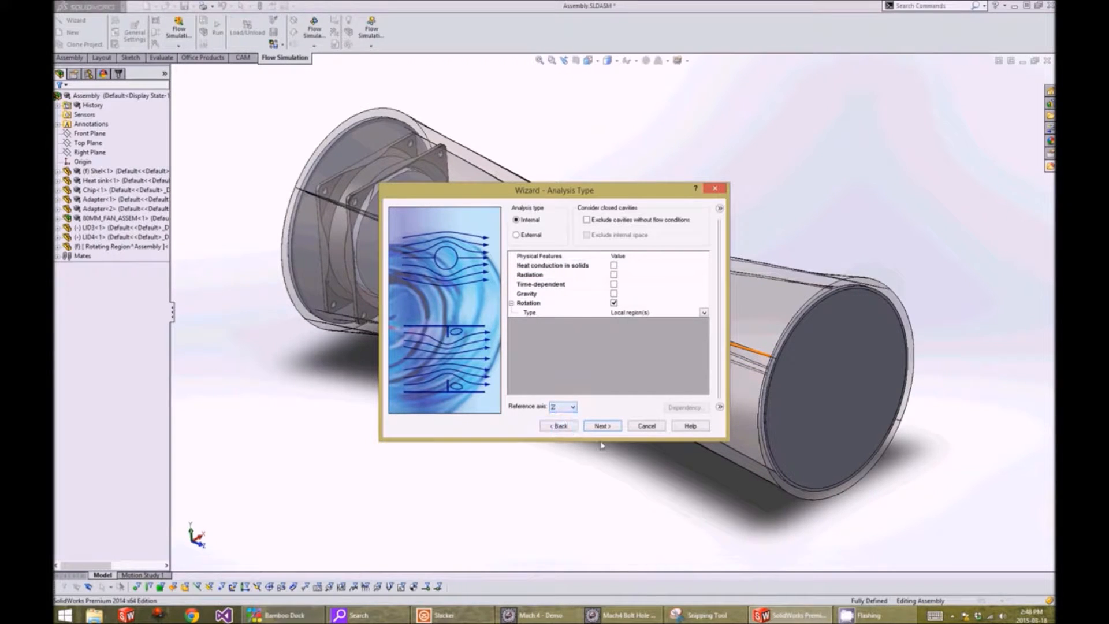
pyautogui.click(602, 426)
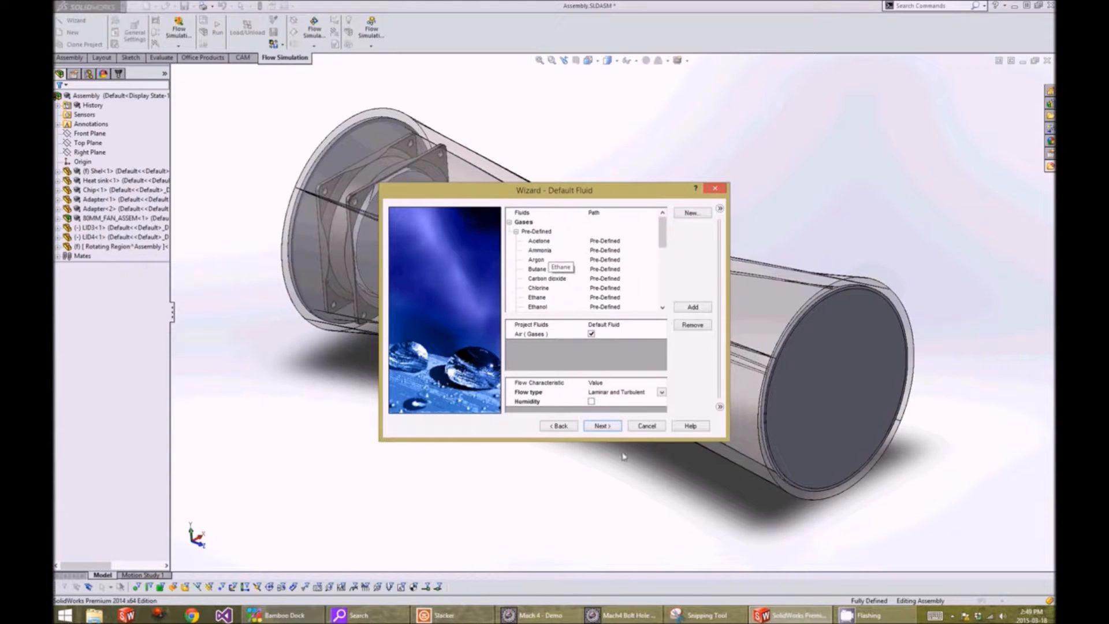
# Accept air as fluid, adiabatic walls and initial conditions of 101325 Pa and 293.2 K
pyautogui.click(602, 425)
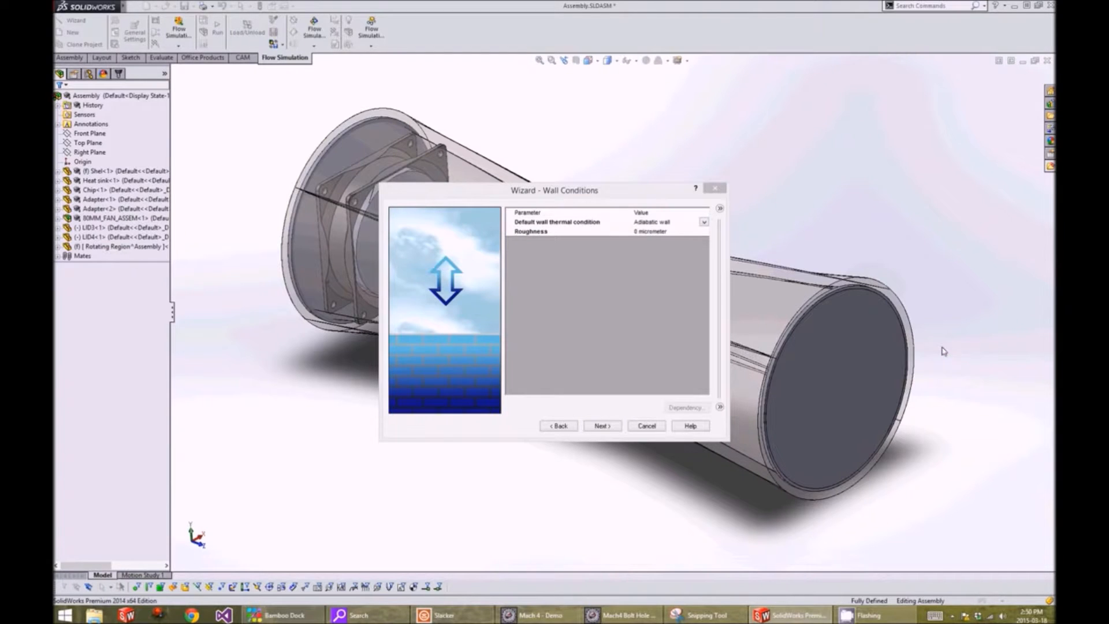
pyautogui.click(601, 425)
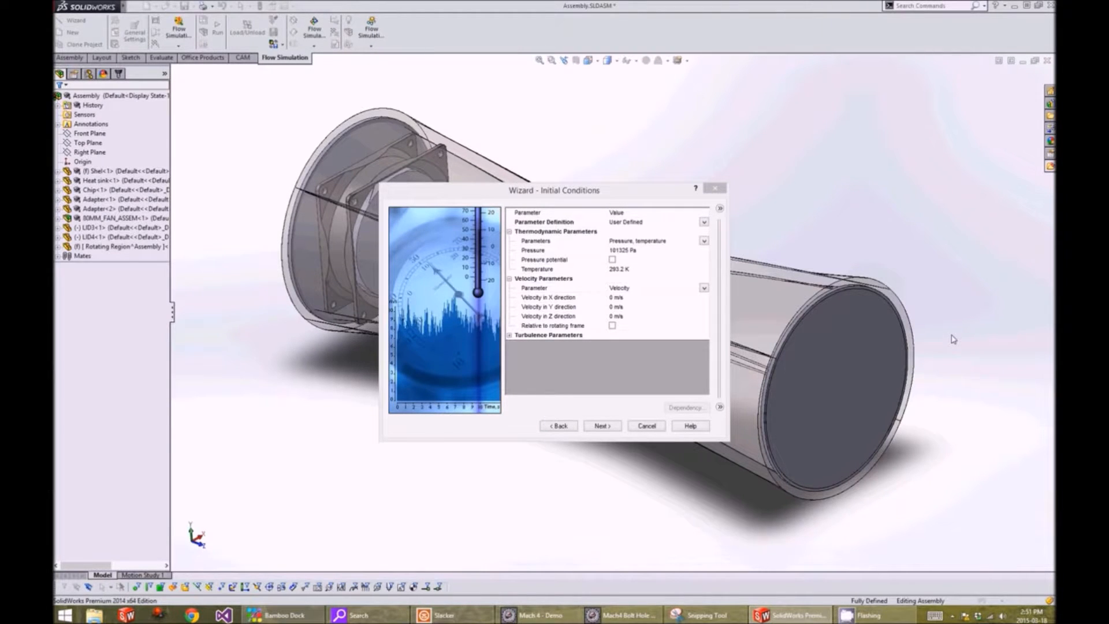
pyautogui.click(602, 425)
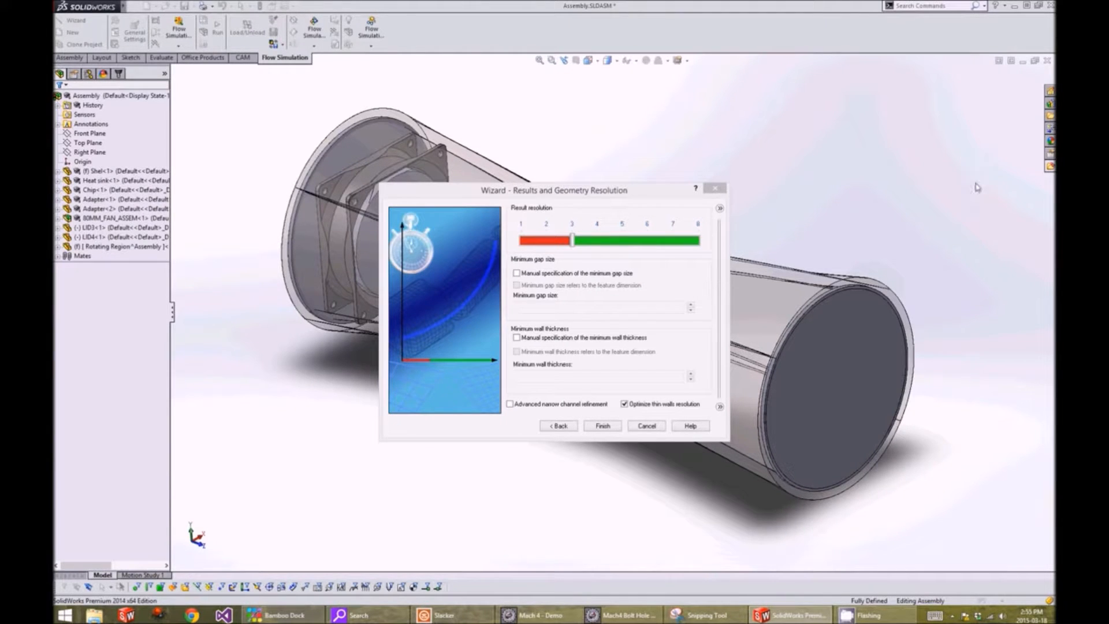
# Raise result resolution to 5 and finish creating the project
pyautogui.moveTo(573, 240); pyautogui.dragTo(621, 241)
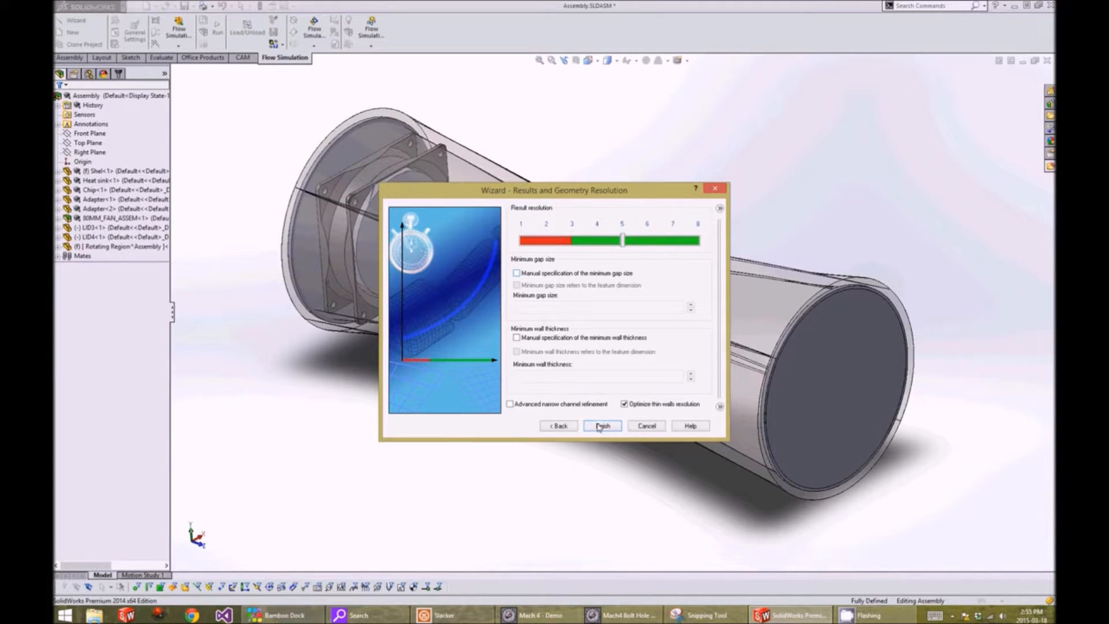
pyautogui.click(602, 425)
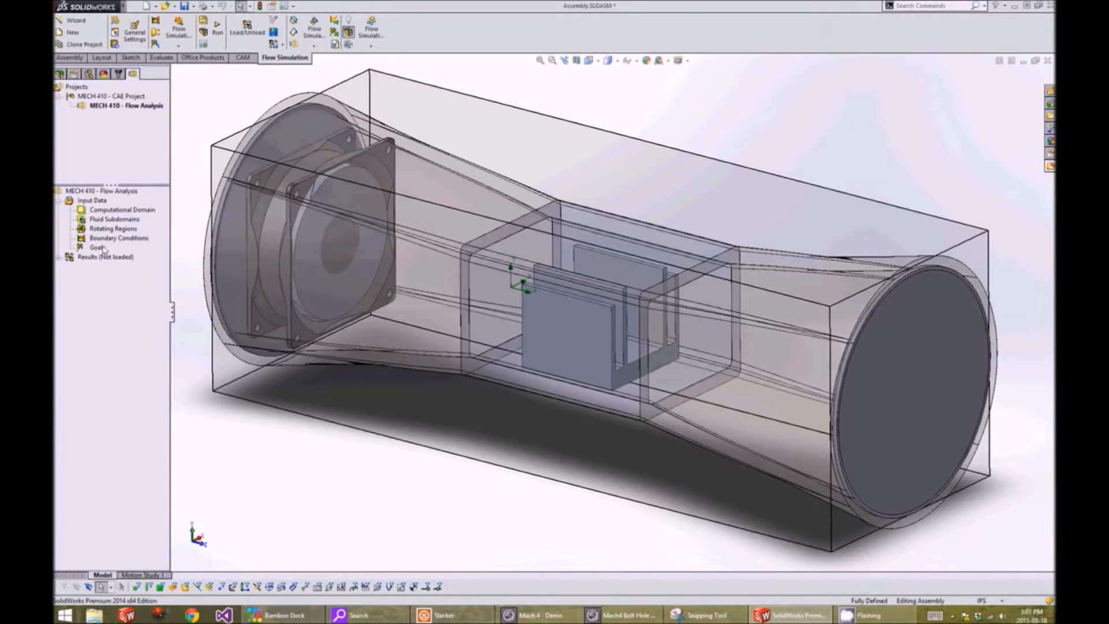
# Add Rotating Region 1 on the fan's region part spinning at 270 rad/s
pyautogui.rightClick(110, 228)
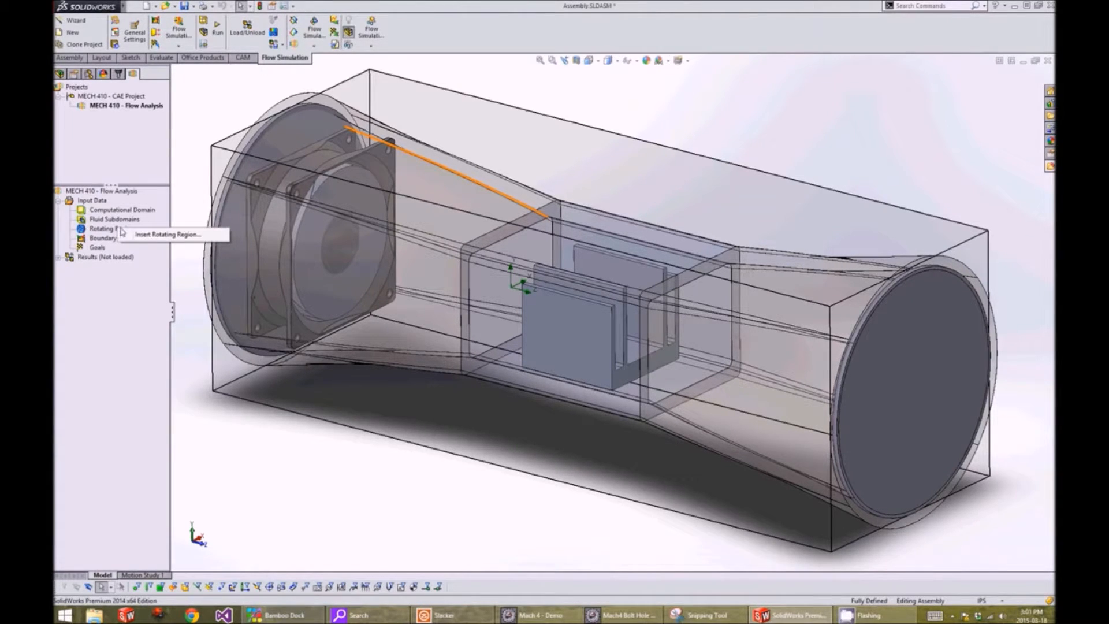
pyautogui.click(169, 234)
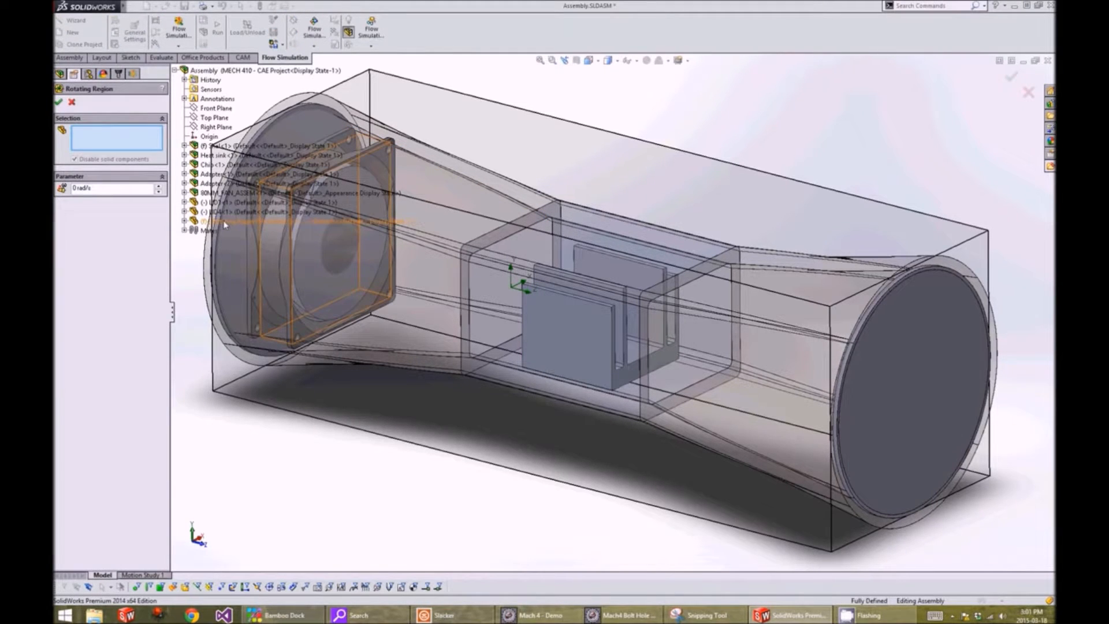
pyautogui.click(223, 221)
pyautogui.write('27')
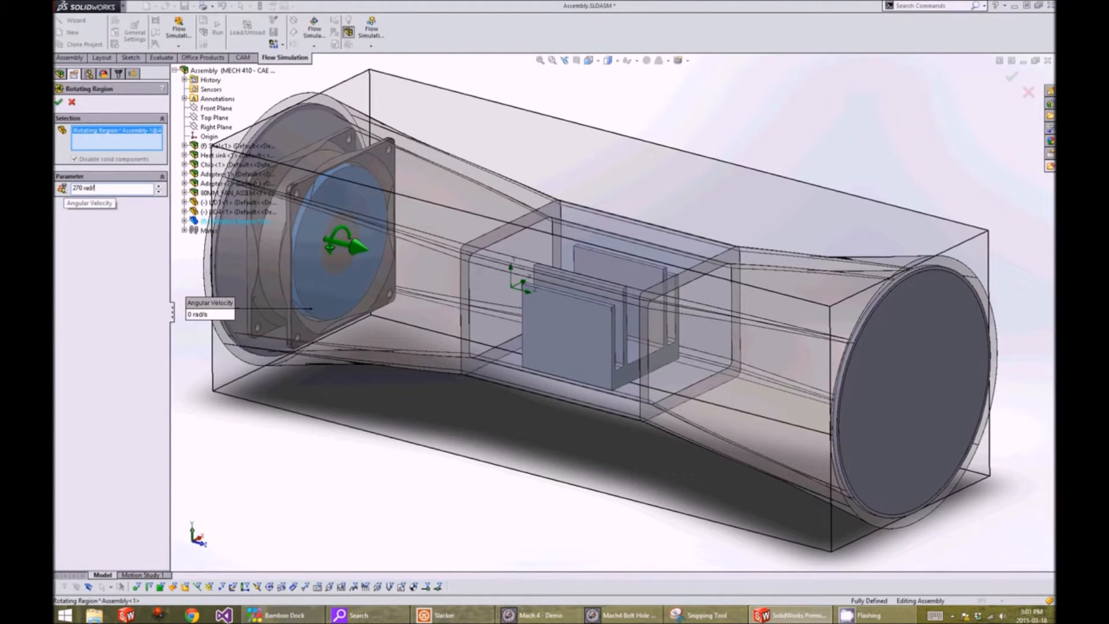
pyautogui.click(57, 102)
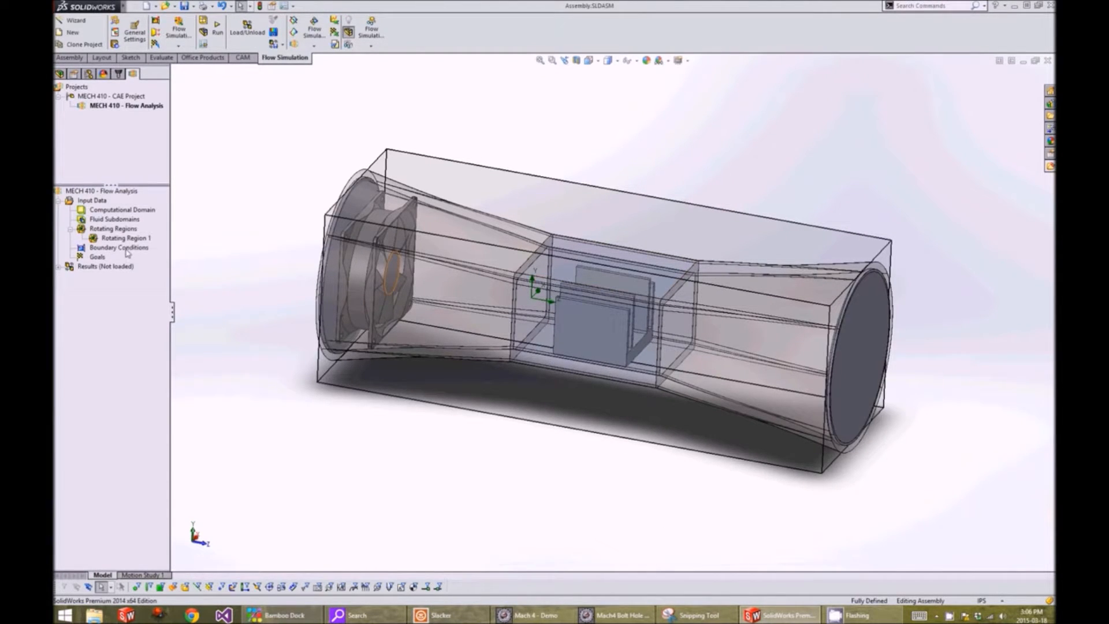
# Apply Environment Pressure 1 (101325 Pa, 293.2 K) to both lid faces as a pressure opening
pyautogui.rightClick(114, 247)
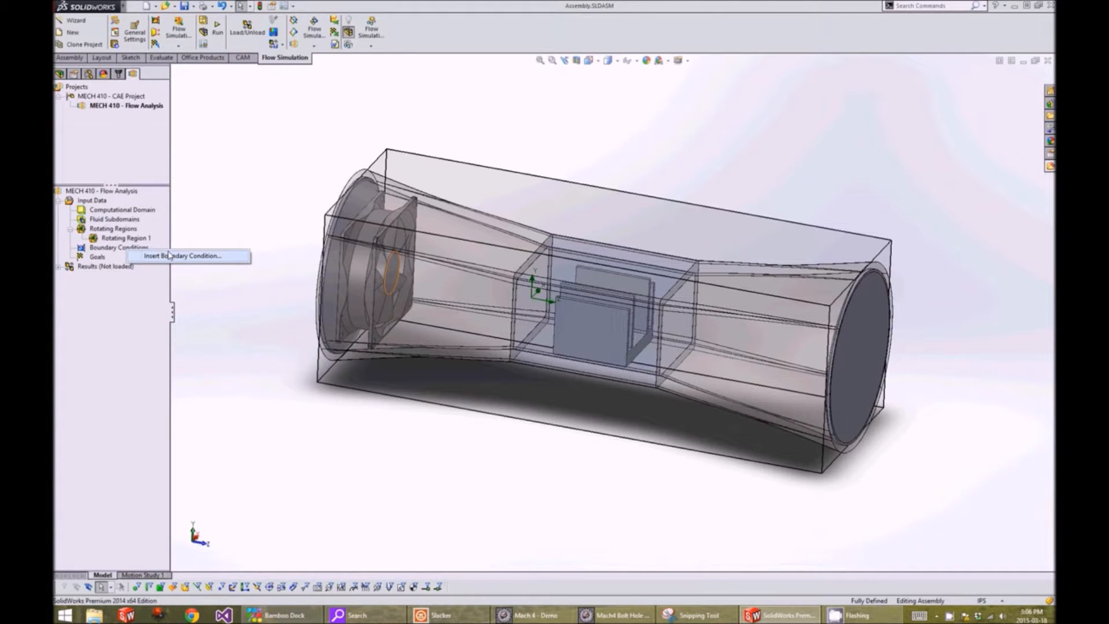
pyautogui.click(179, 255)
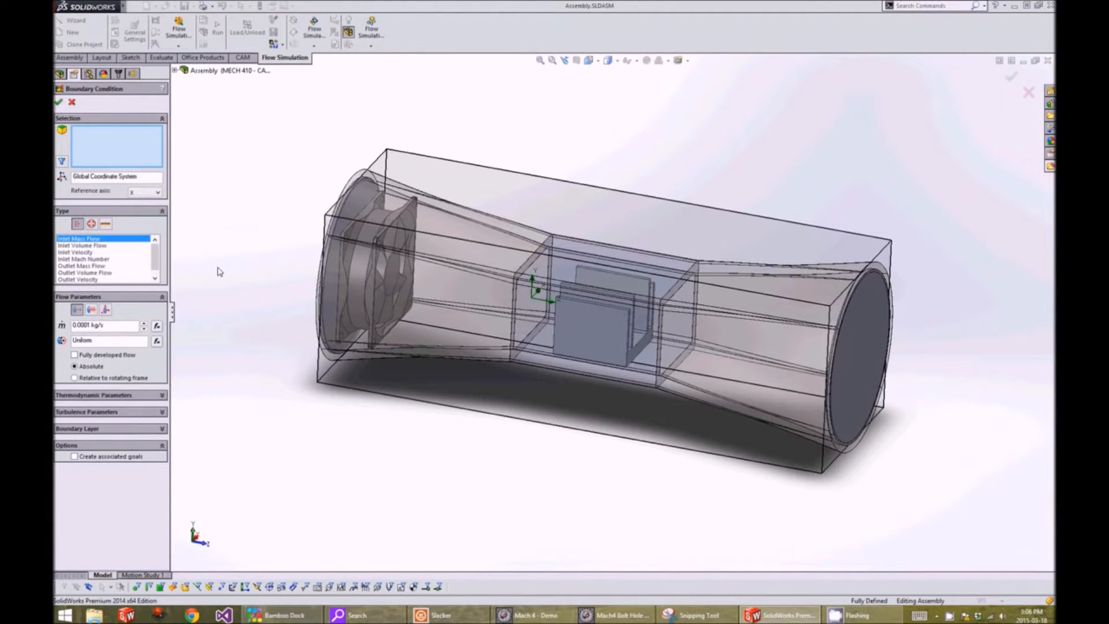
pyautogui.click(353, 246)
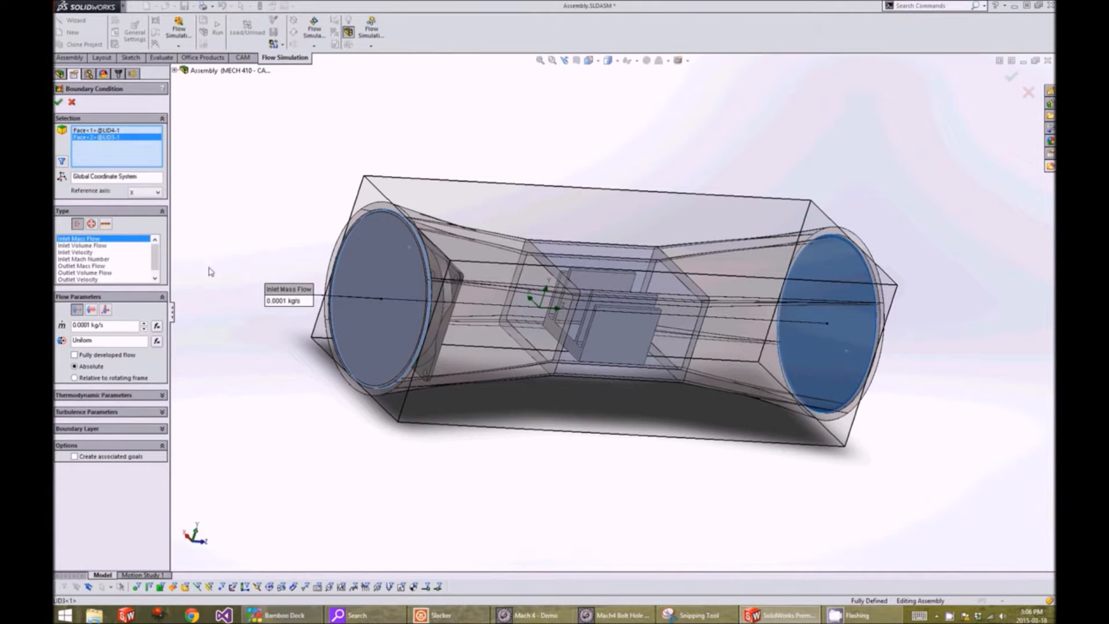
pyautogui.click(90, 225)
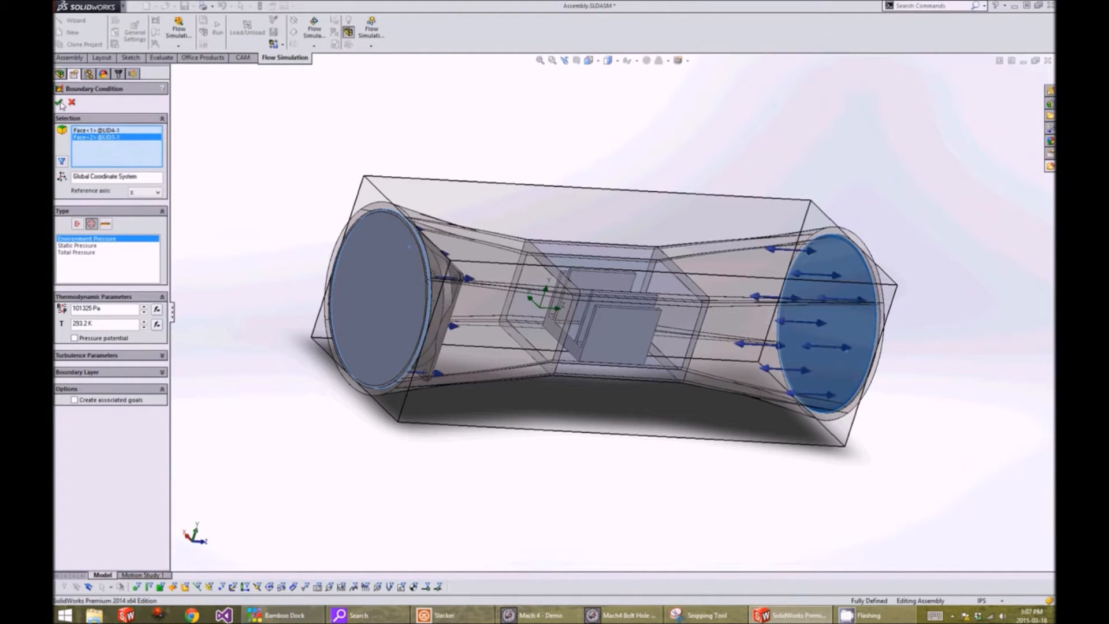
pyautogui.click(58, 101)
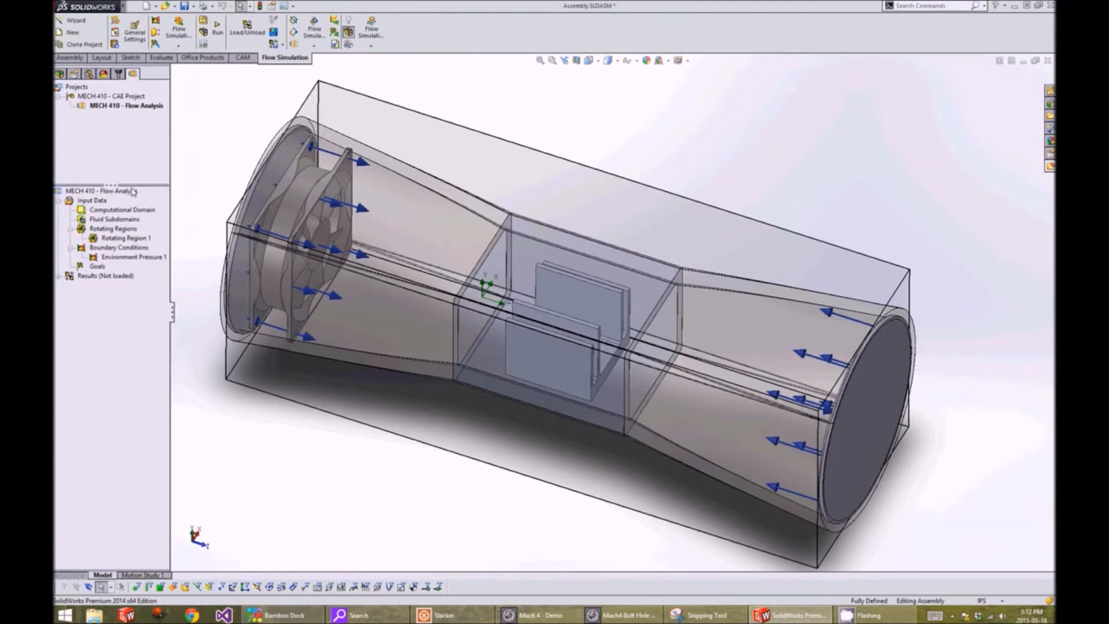
# Show Local Initial Meshes via Customize Tree and begin inserting a local initial mesh
pyautogui.rightClick(104, 191)
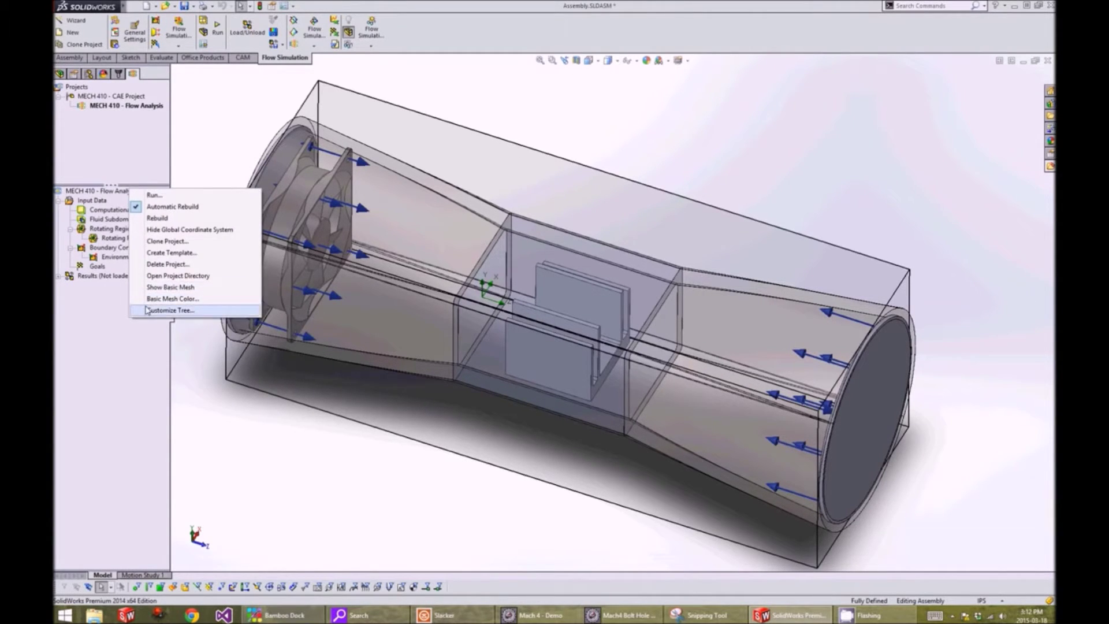
pyautogui.click(168, 309)
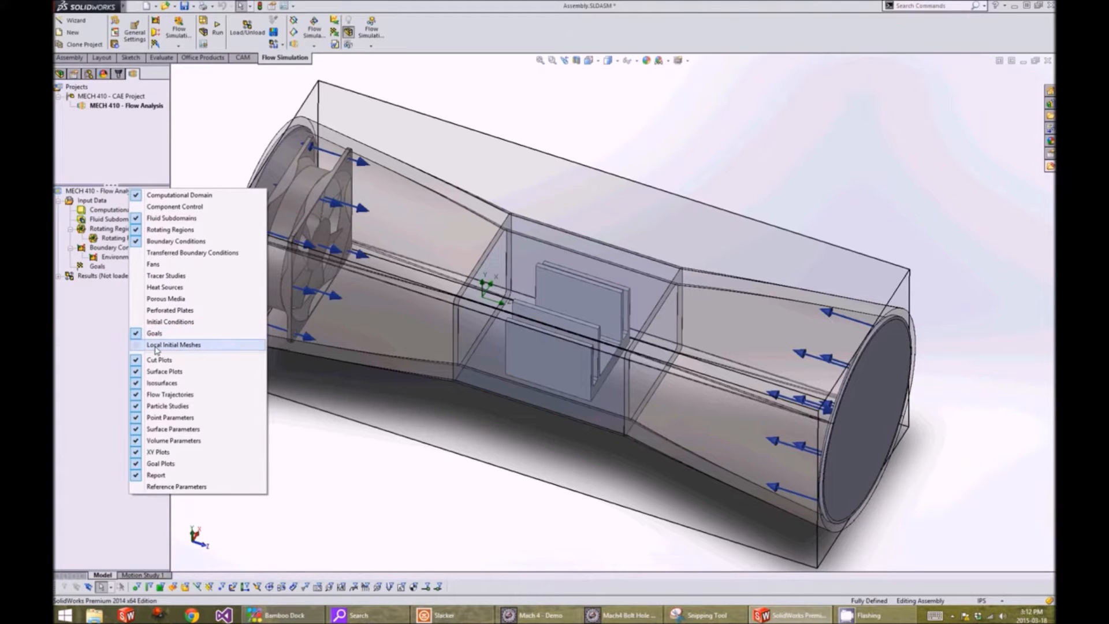
pyautogui.click(166, 344)
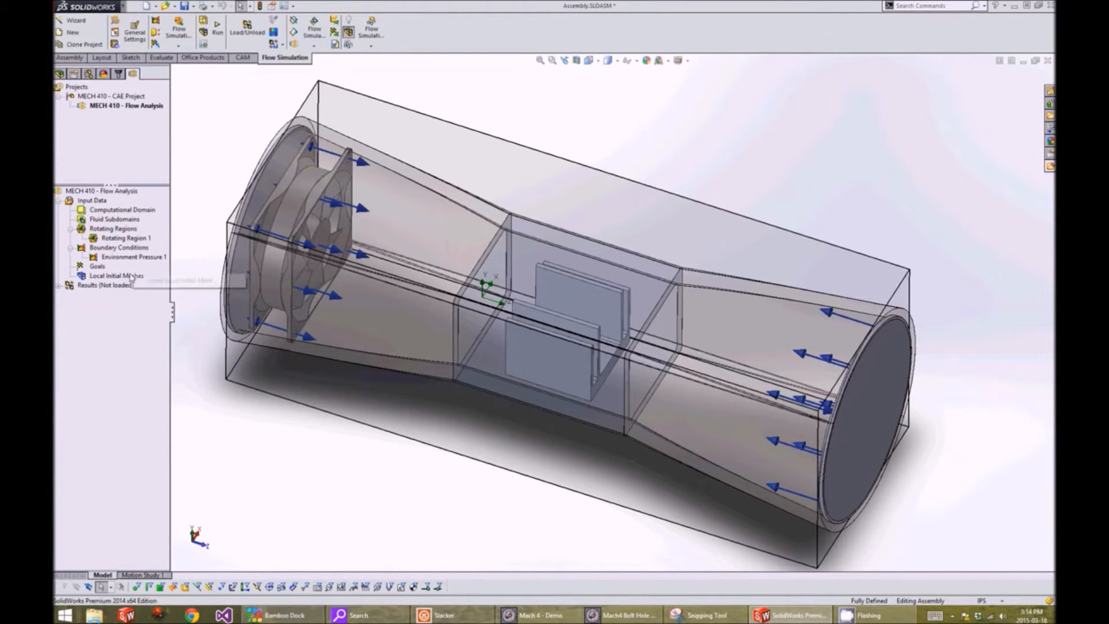
pyautogui.click(114, 275)
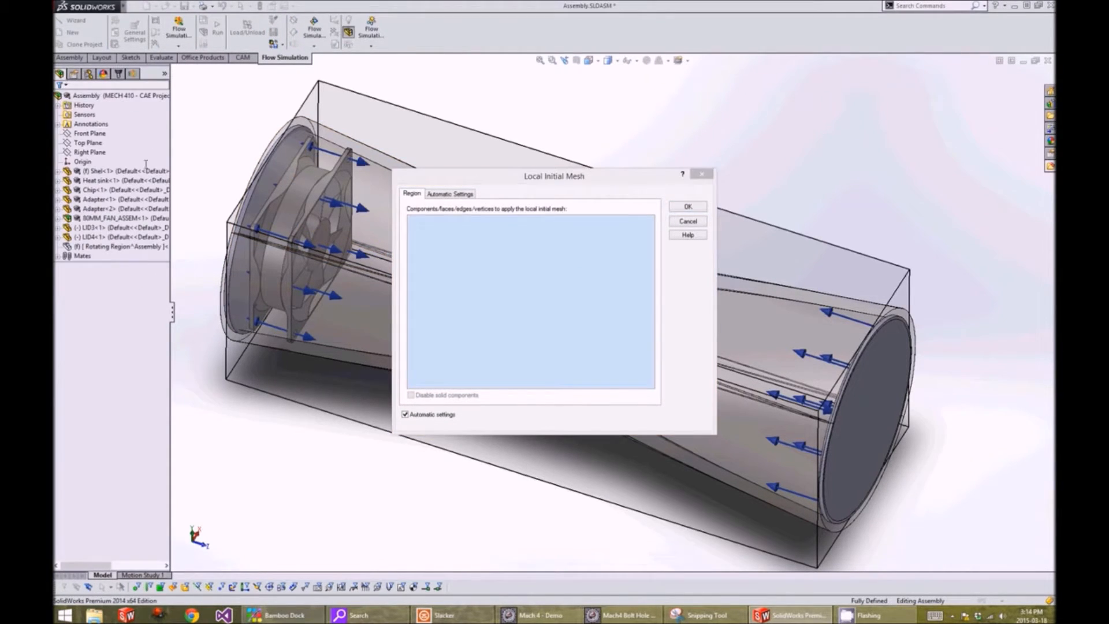
# Apply Local Initial Mesh 1 to Heat sink-1 with manual settings and small solid features refinement level 3
pyautogui.click(93, 181)
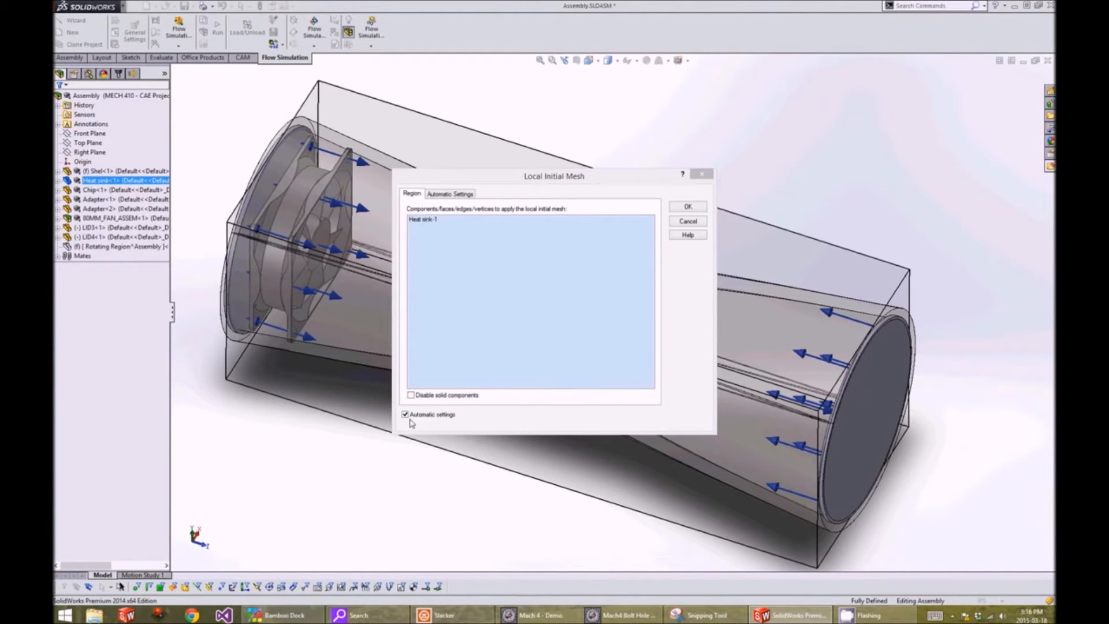
pyautogui.click(405, 415)
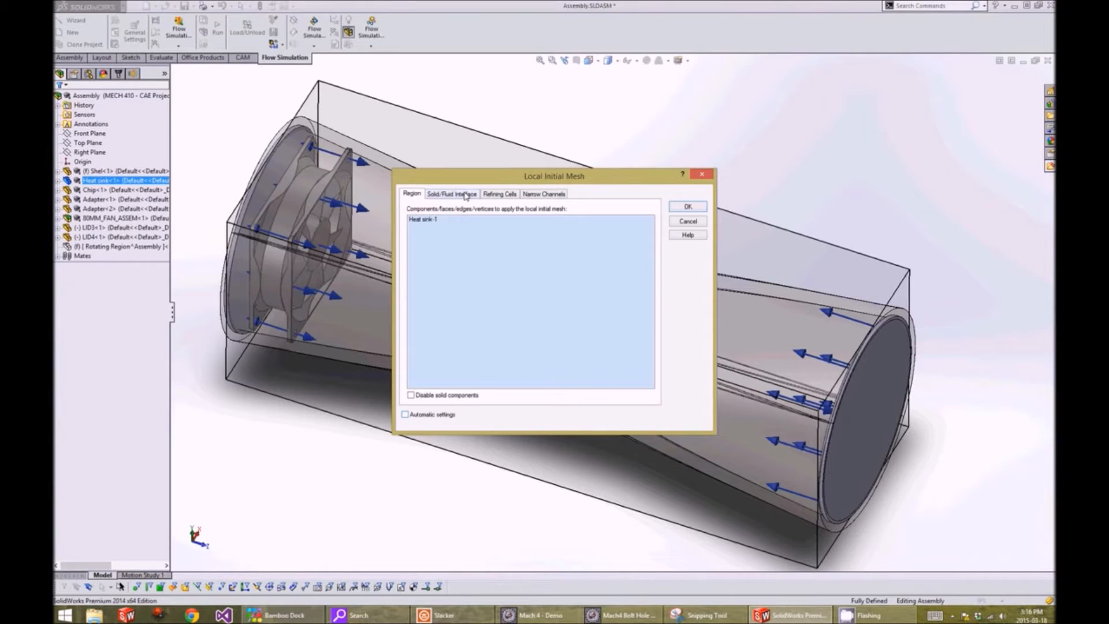
pyautogui.click(451, 194)
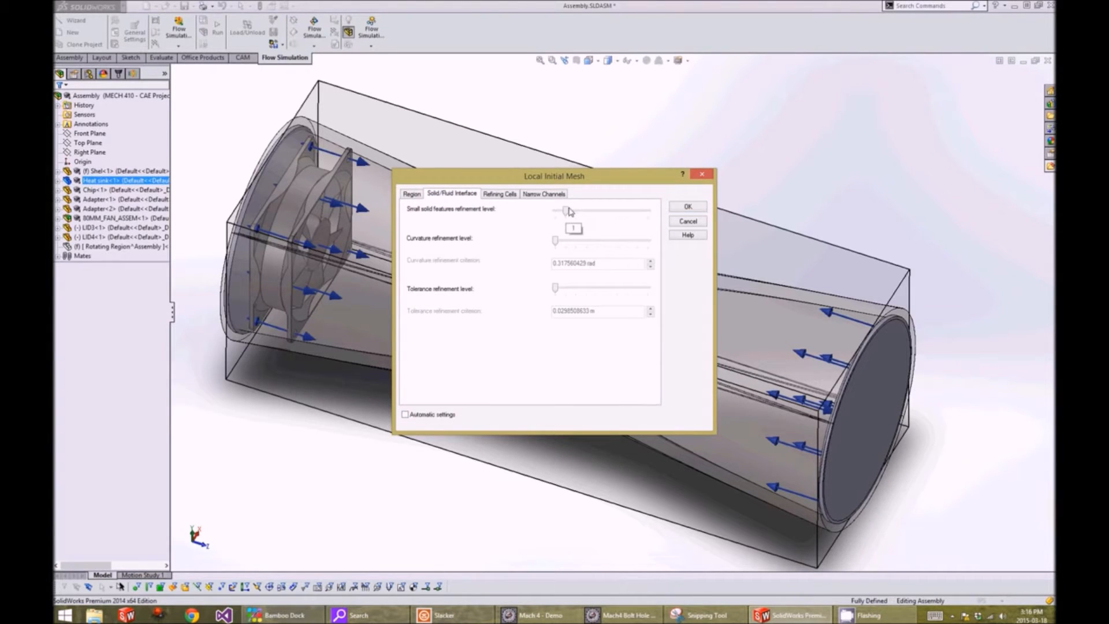
pyautogui.moveTo(566, 210); pyautogui.dragTo(607, 210)
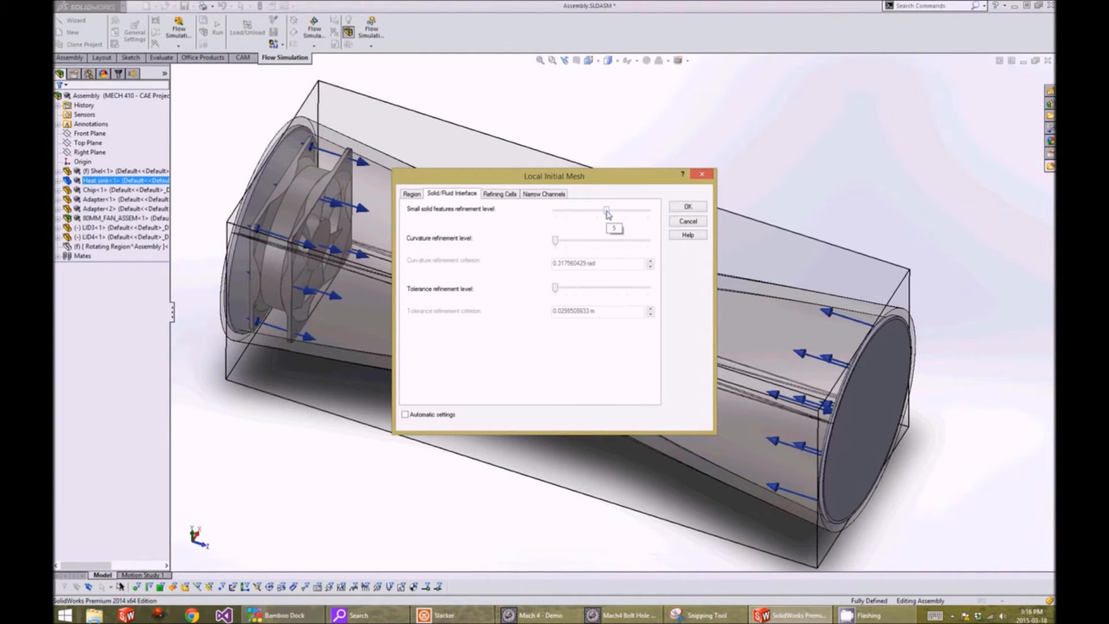
pyautogui.click(687, 206)
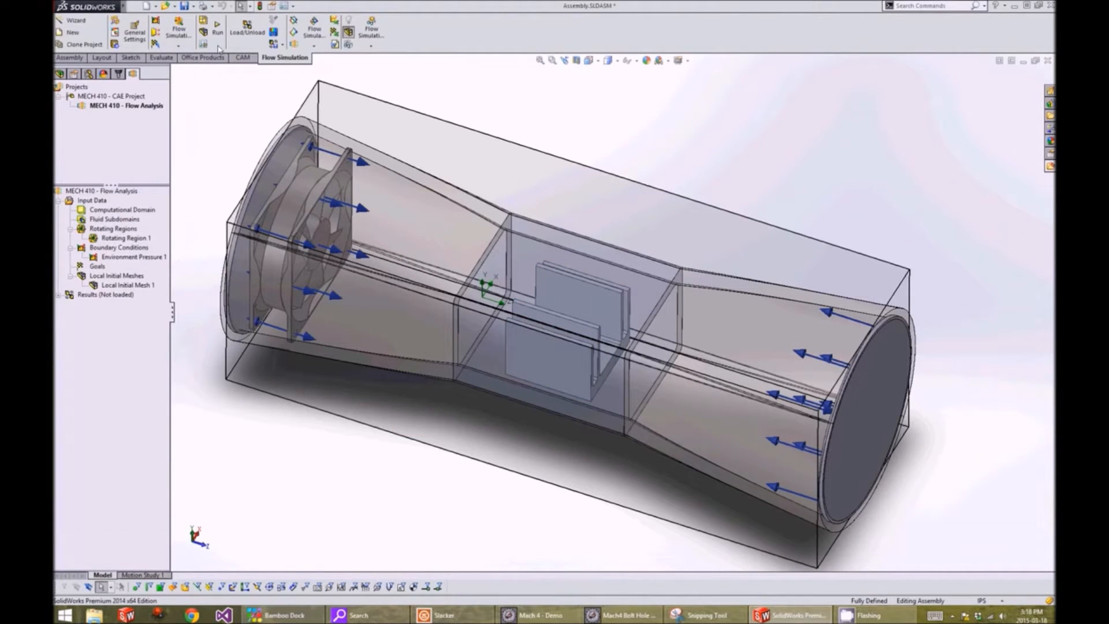
# Run the flow solver to completion and expand the loaded Results
pyautogui.click(211, 30)
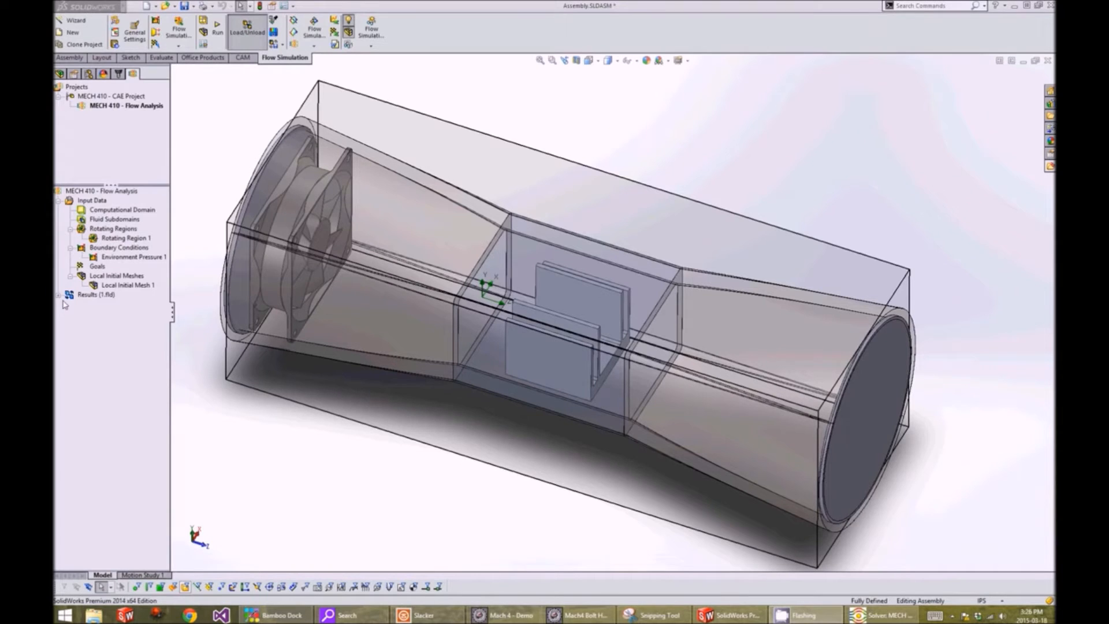
pyautogui.click(57, 295)
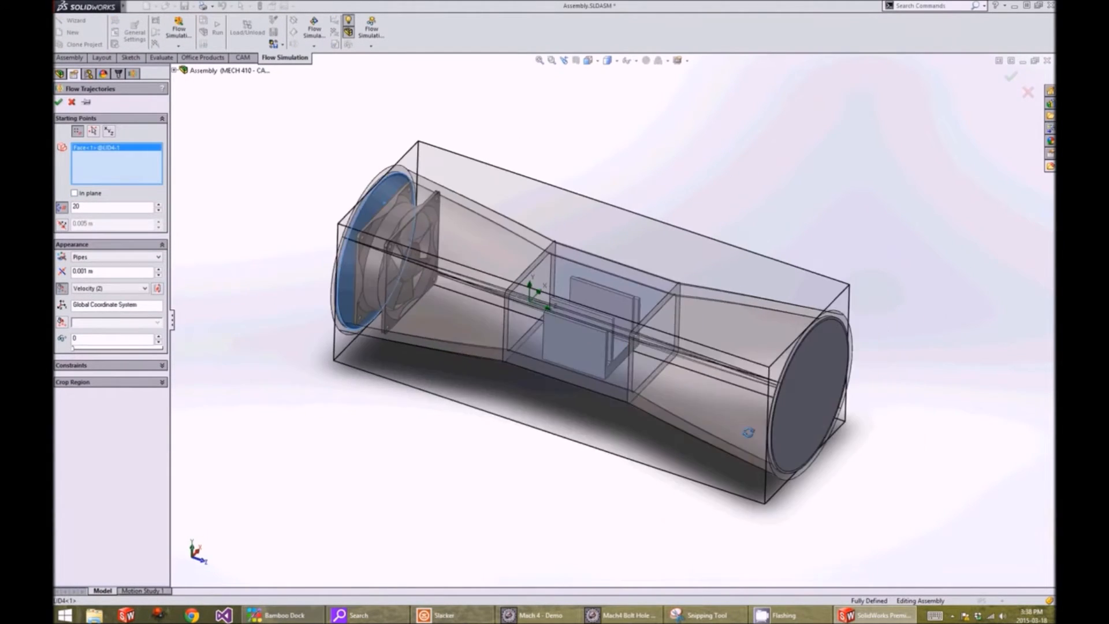
# Start trajectories from both lid faces with 40 points and choose the Lines with Arrows display style
pyautogui.click(801, 389)
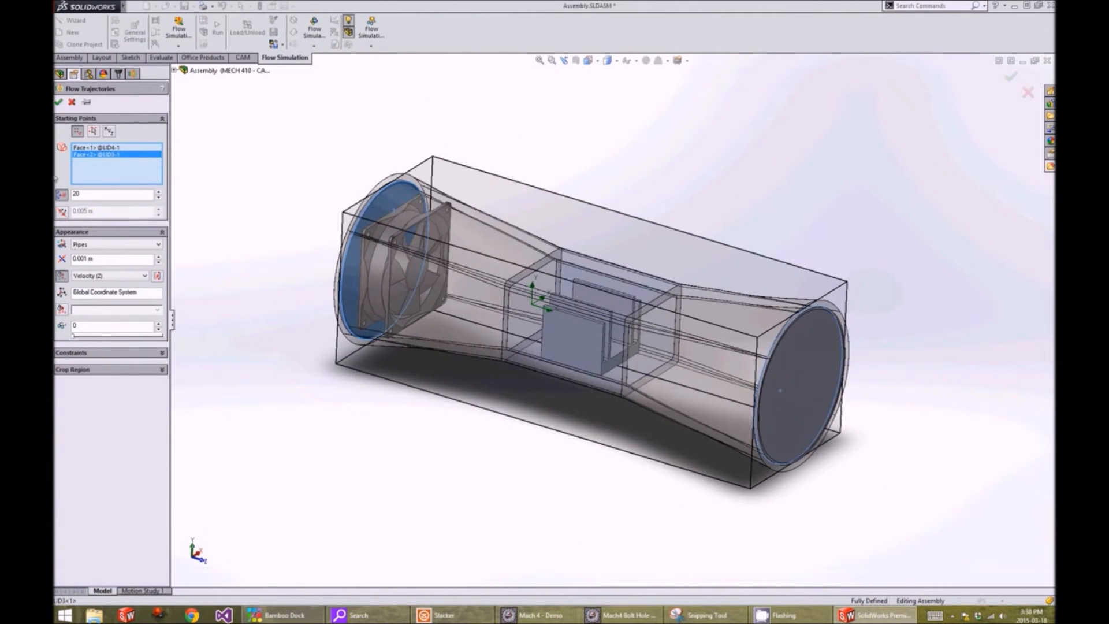
pyautogui.write('40')
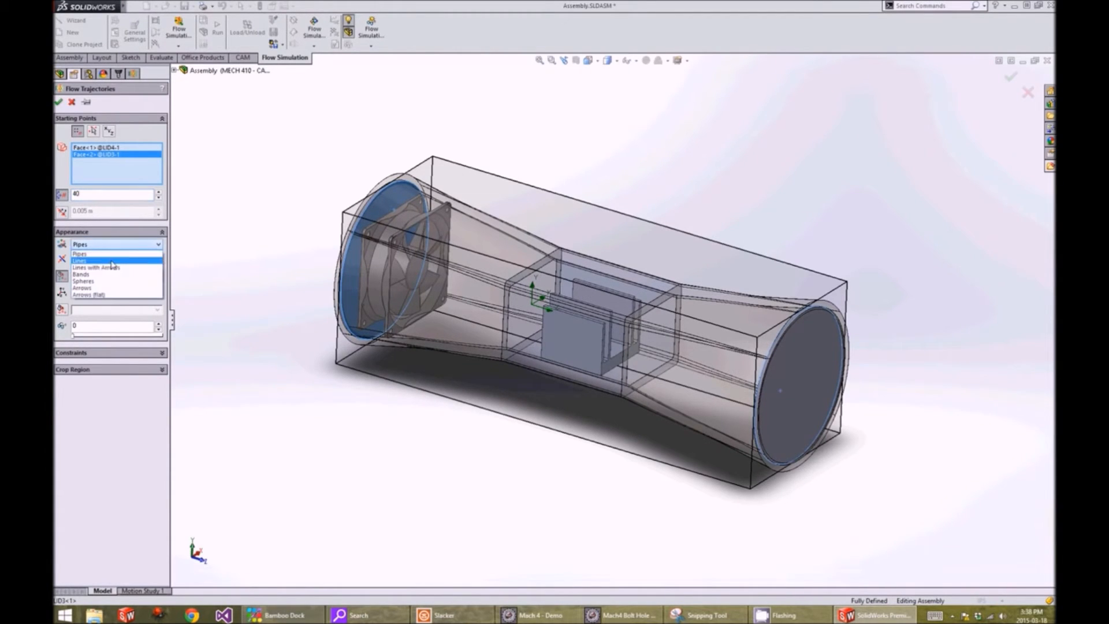
pyautogui.click(94, 268)
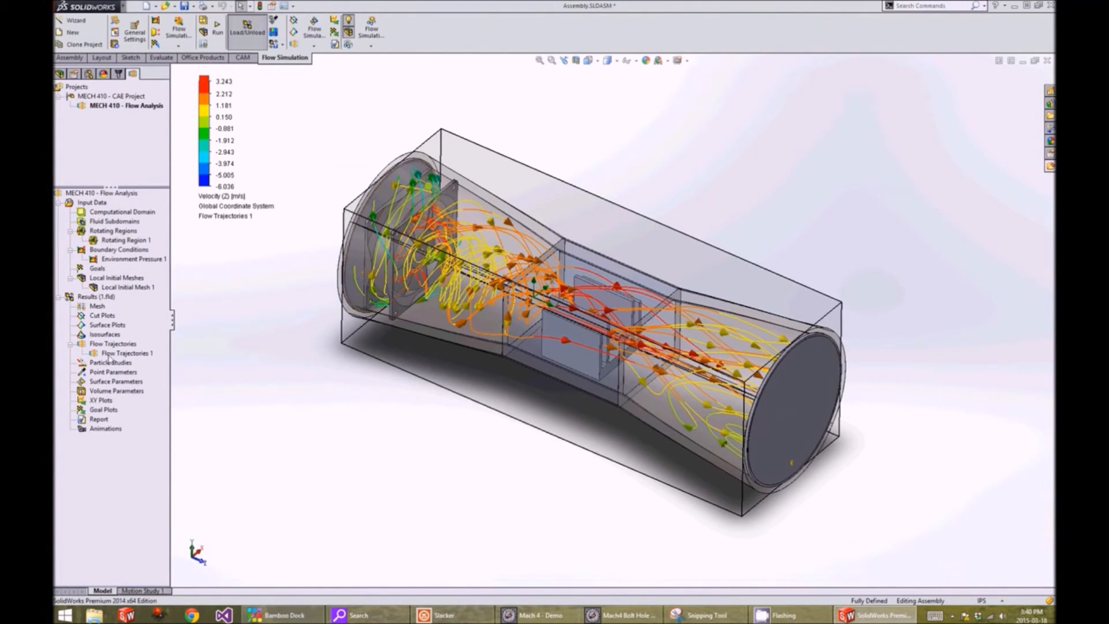
pyautogui.rightClick(124, 352)
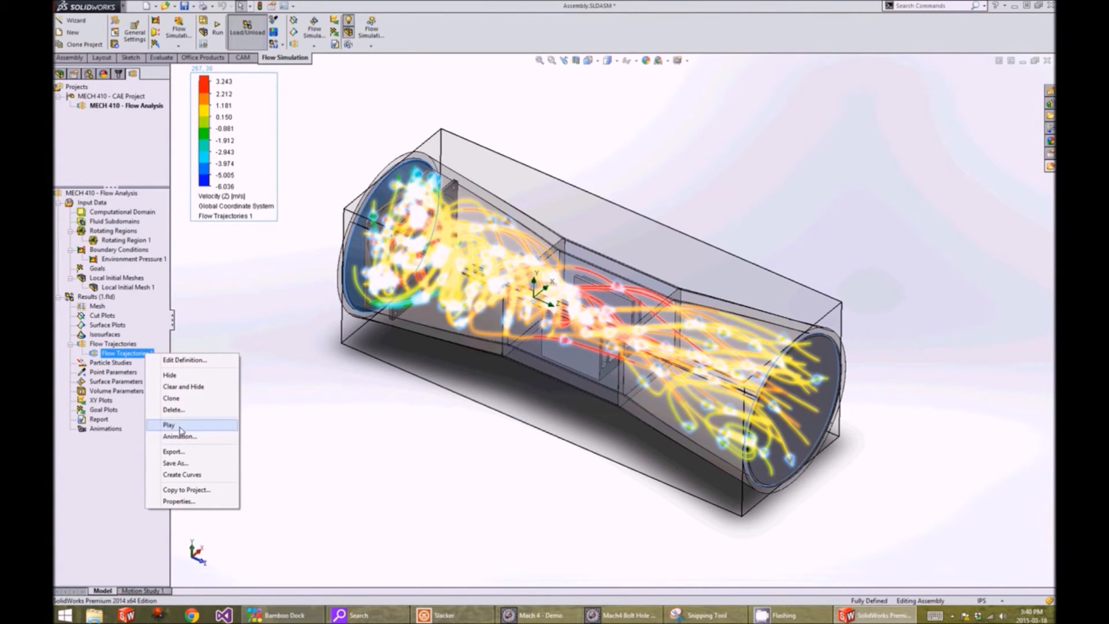
pyautogui.click(168, 426)
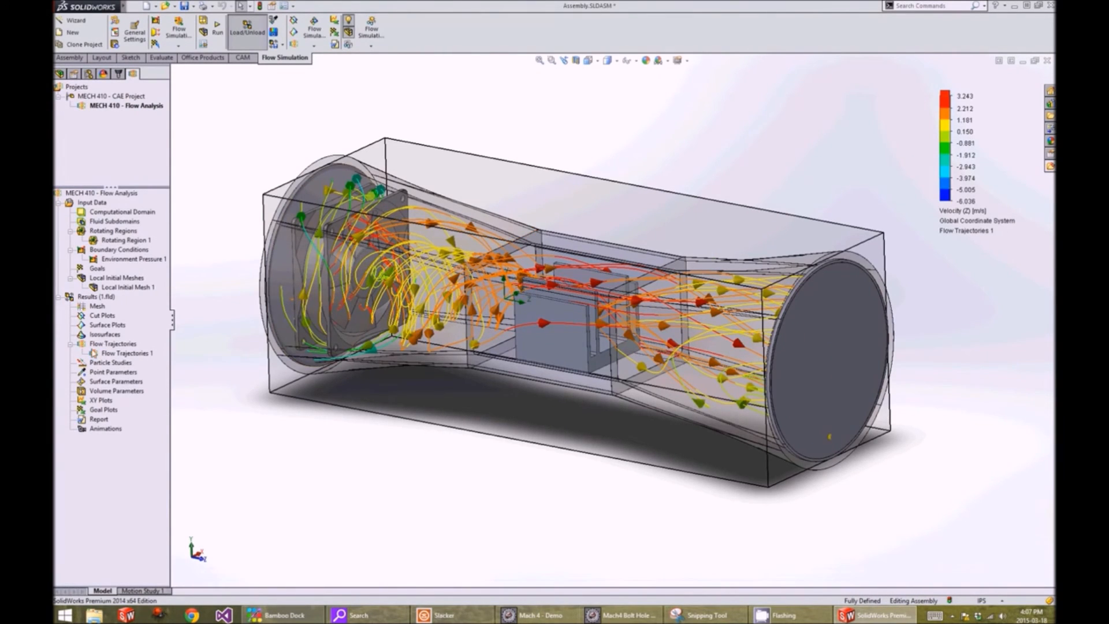
pyautogui.rightClick(121, 352)
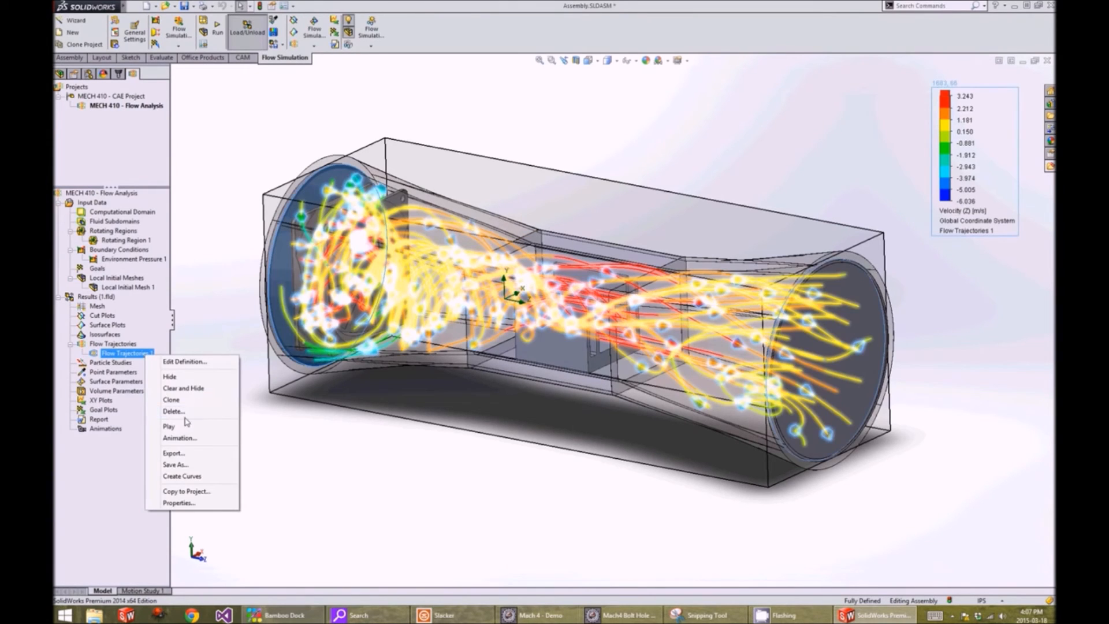
pyautogui.click(184, 388)
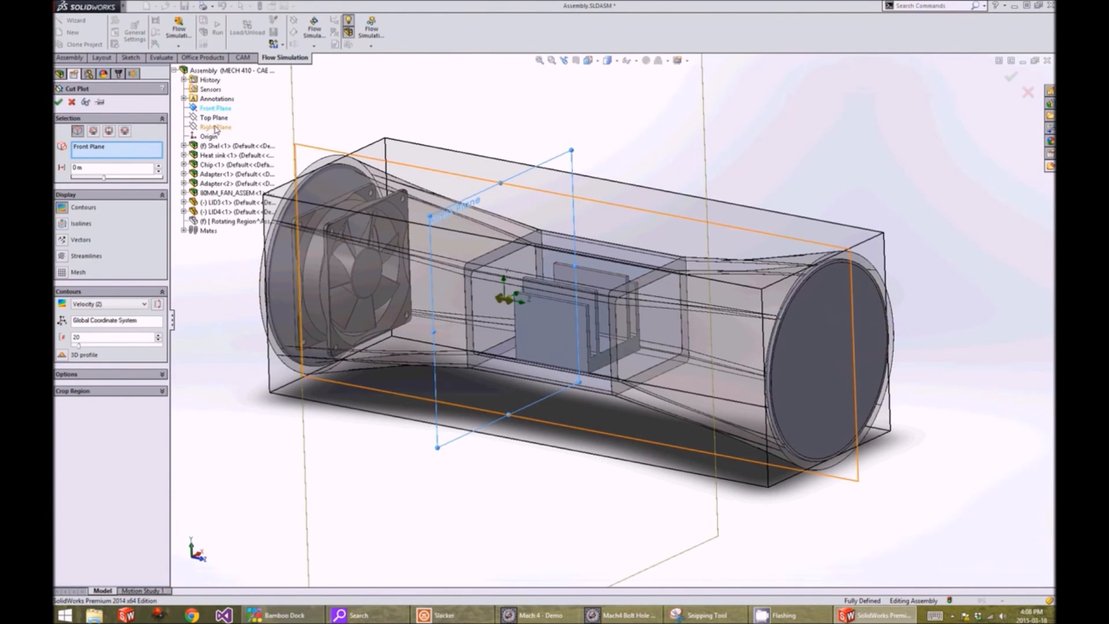
# Section the velocity contour cut plot along the Right Plane through the duct
pyautogui.click(215, 127)
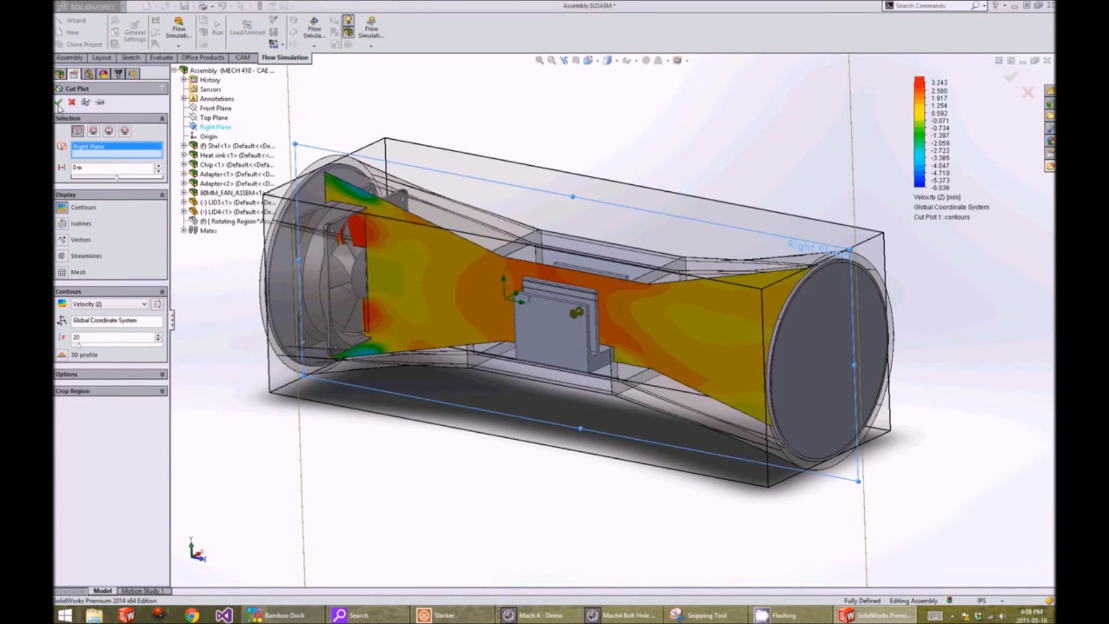